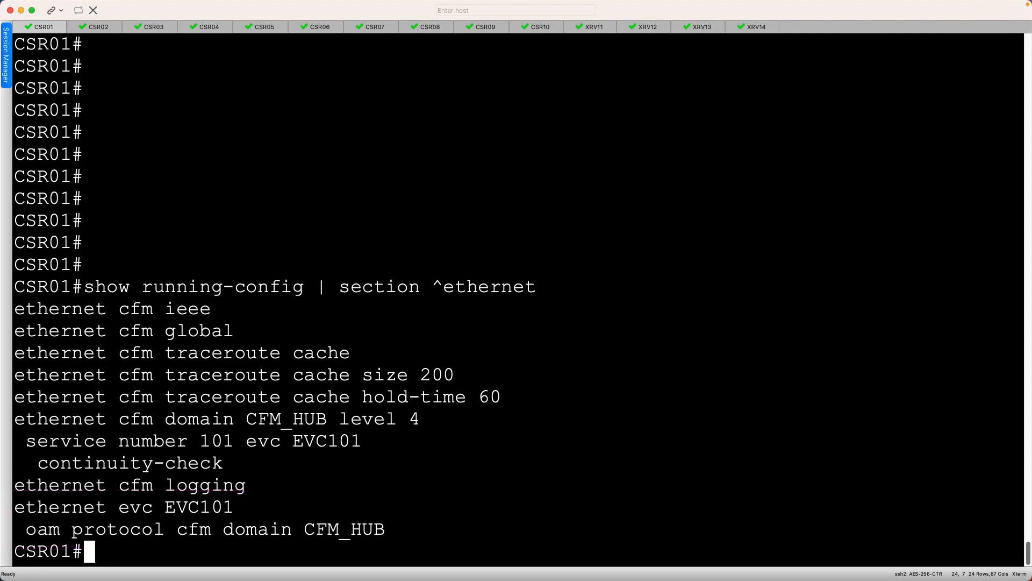
# Step: Display the GigabitEthernet3 running-config section for service instance 101 on CSR01
pyautogui.write('show running-config interface GigabitEthernet3 | section 101')
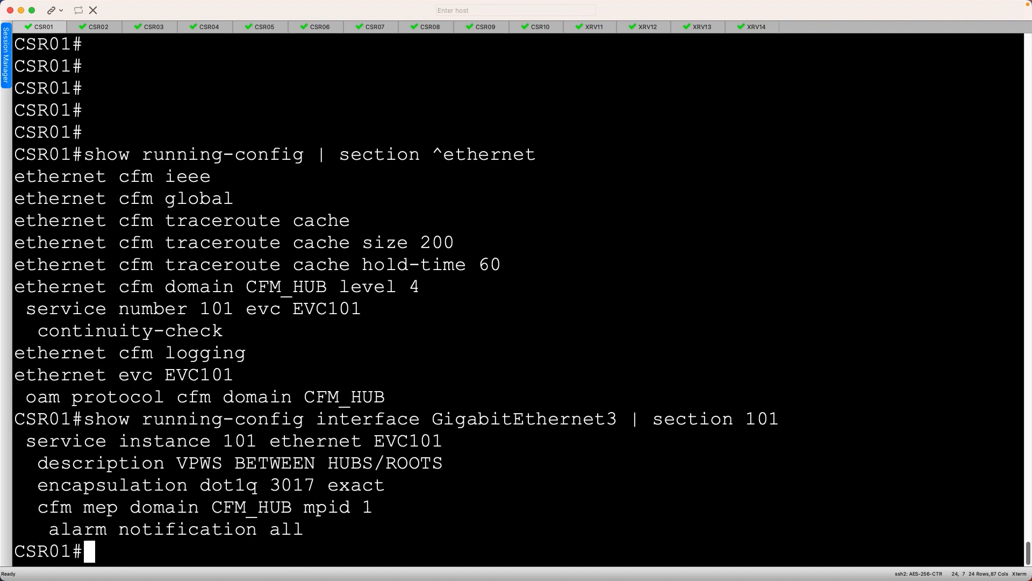
# Step: List the remote CFM maintenance points on CSR01, showing remote MEP 6 in CFM_HUB up
pyautogui.write('show ethernet cfm maintenance-points remote')
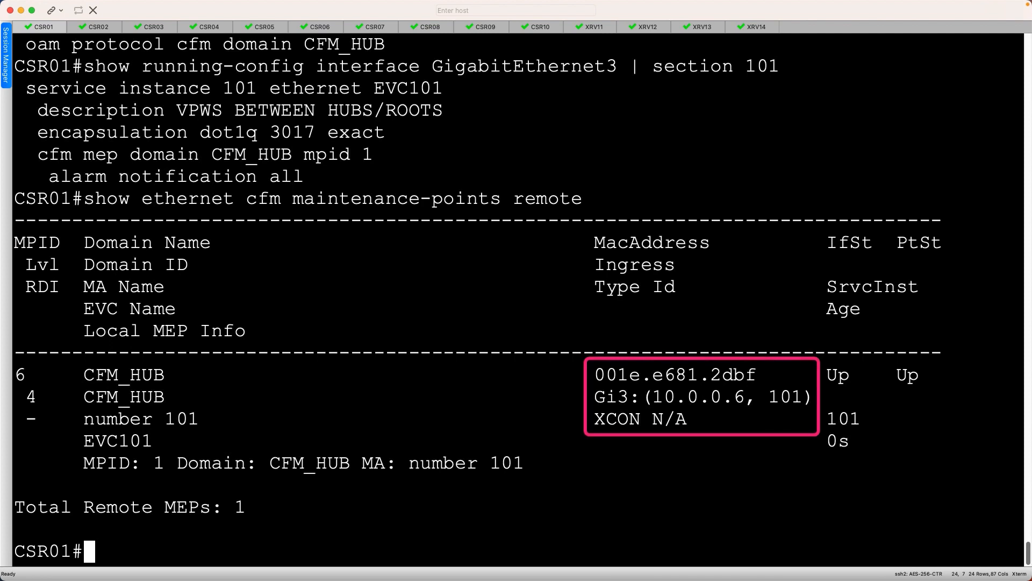
# Step: Ping Ethernet mpid 6 in domain CFM_HUB service 101 from CSR01 with 5/5 replies
pyautogui.write('ping ethernet mpid 6 domain CFM_HUB service number 101')
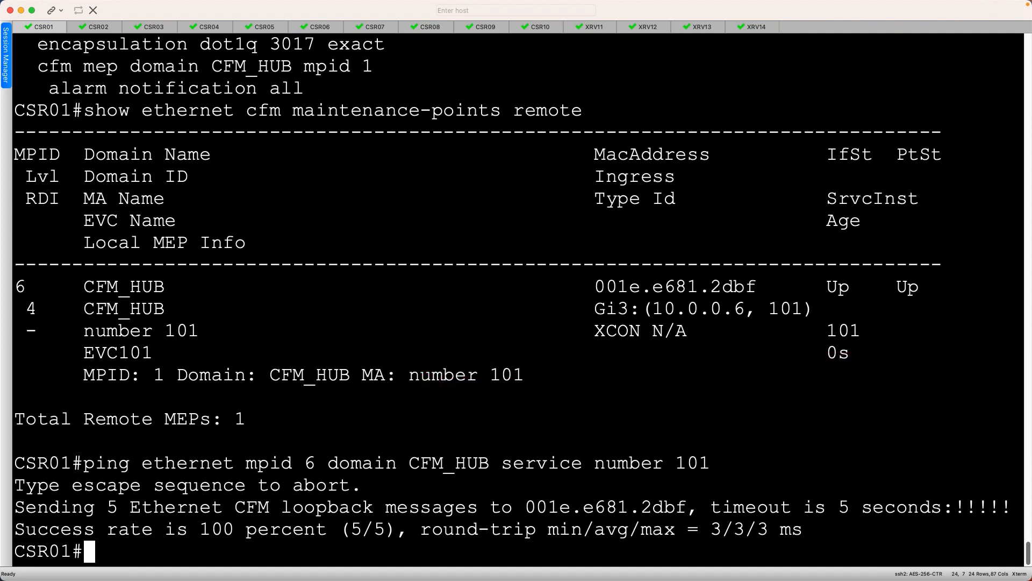
# Step: Enable MEP crosscheck for domain CFM_HUB service 101 on CSR01
pyautogui.write('ethernet cfm mep crosscheck enable domain CFM_HUB service number 101')
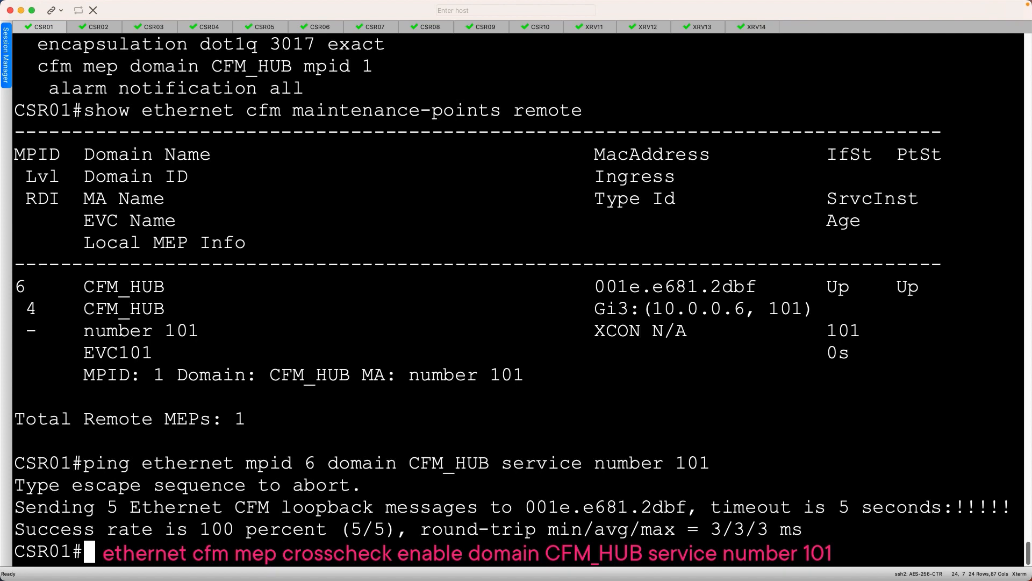
pyautogui.press('Return')
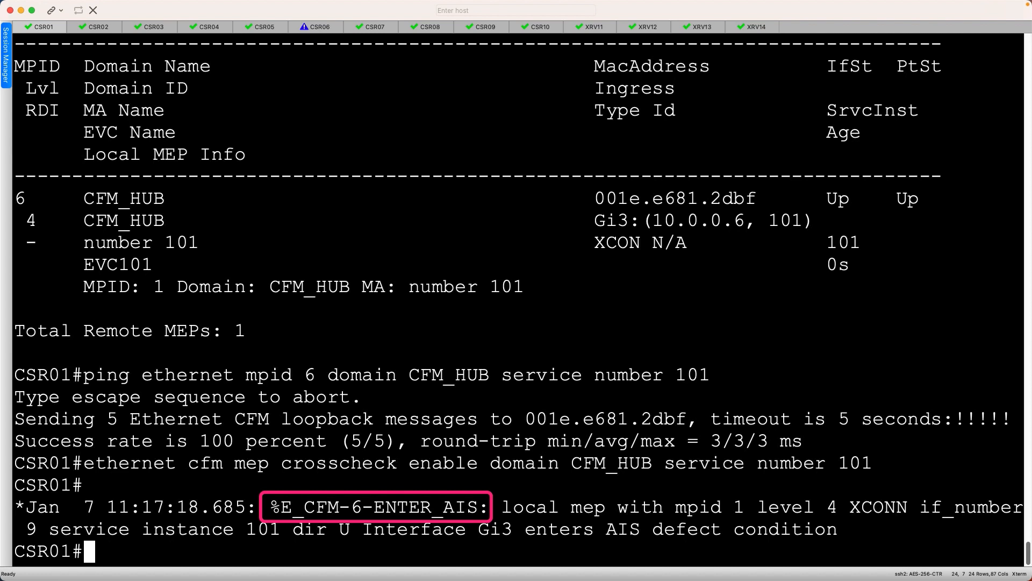
# Step: Show CSR01's Ethernet CFM errors, listing MEP 6 as an Unknown MEP
pyautogui.write('show ethernet cfm errors')
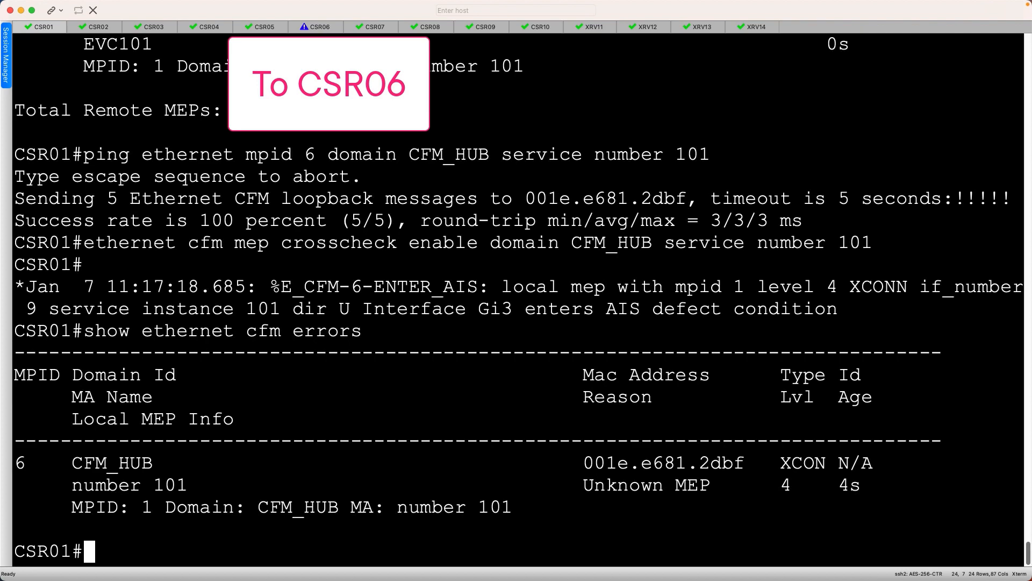
# Step: On the CSR06 session, display the running-config ethernet cfm domain section listing mep mpid 1
pyautogui.click(315, 27)
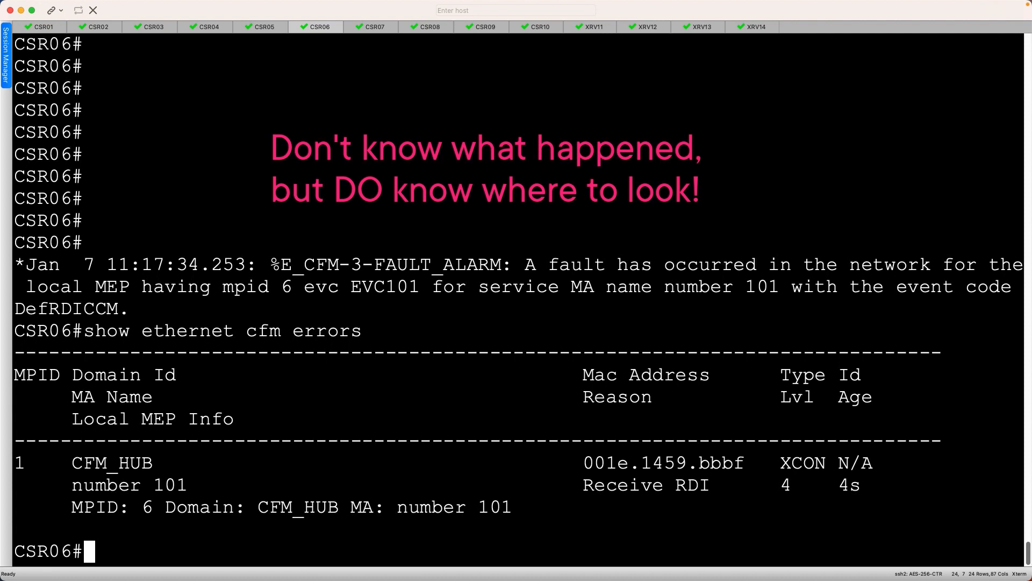
pyautogui.write('show running-config | section ^ethernet cfm domain')
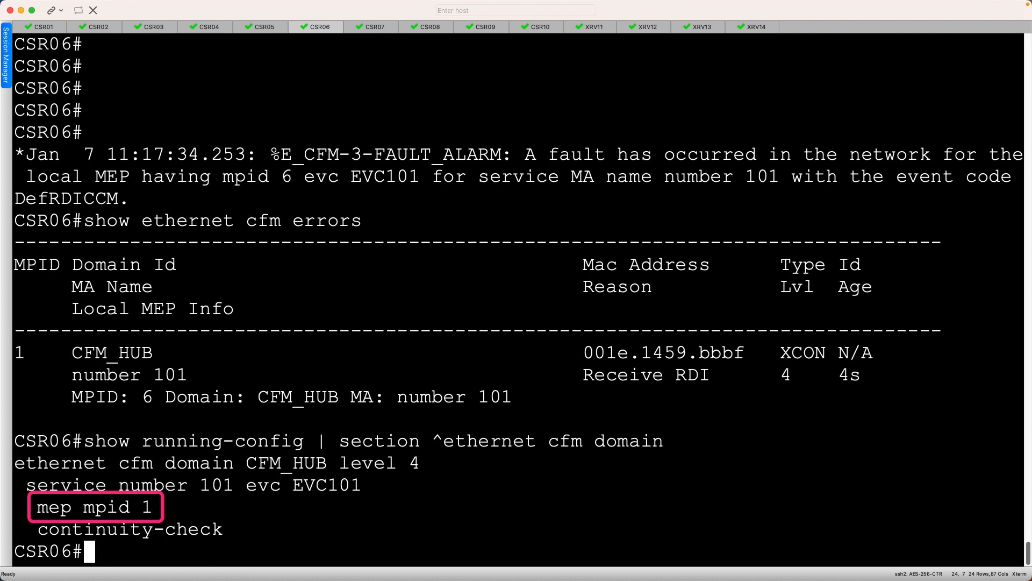
# Step: Enable MEP crosscheck for domain CFM_HUB service 101 on CSR06
pyautogui.write('ethernet cfm mep crosscheck enable domain CFM_HUB service number 101')
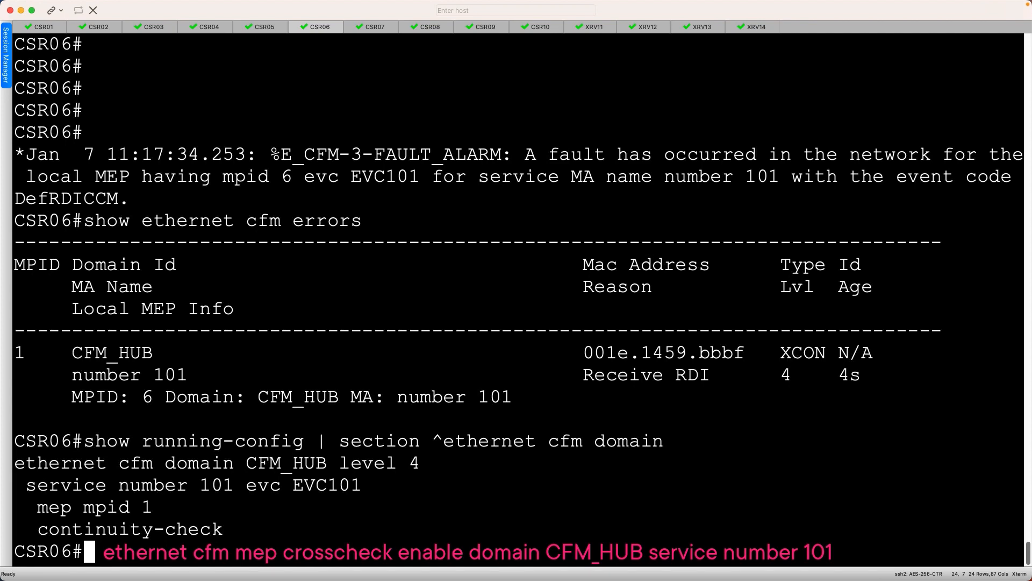
pyautogui.press('enter')
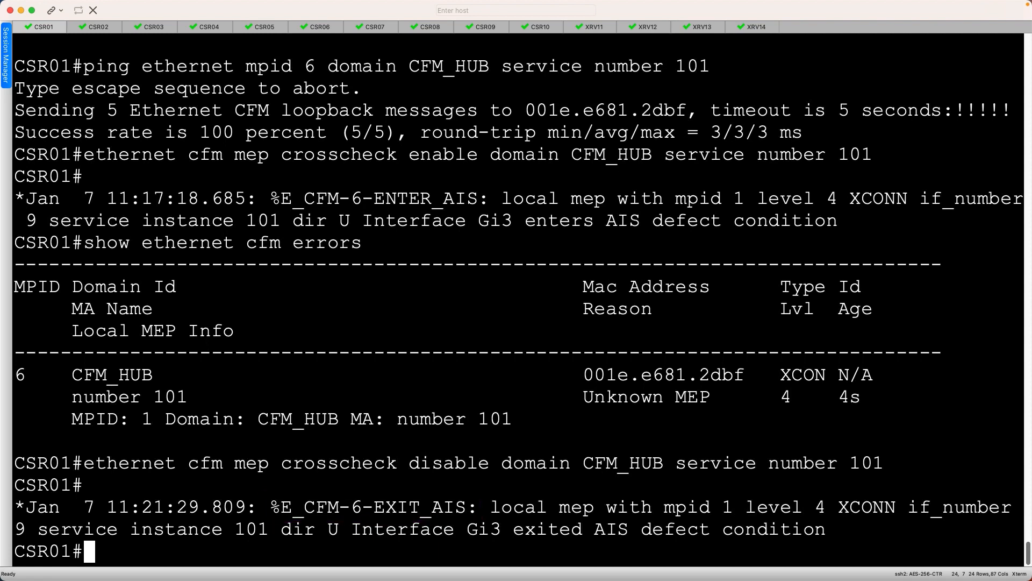
# Step: Show CSR01's Ethernet CFM errors after disabling crosscheck for CFM_HUB service 101
pyautogui.write('show ethernet cfm errors')
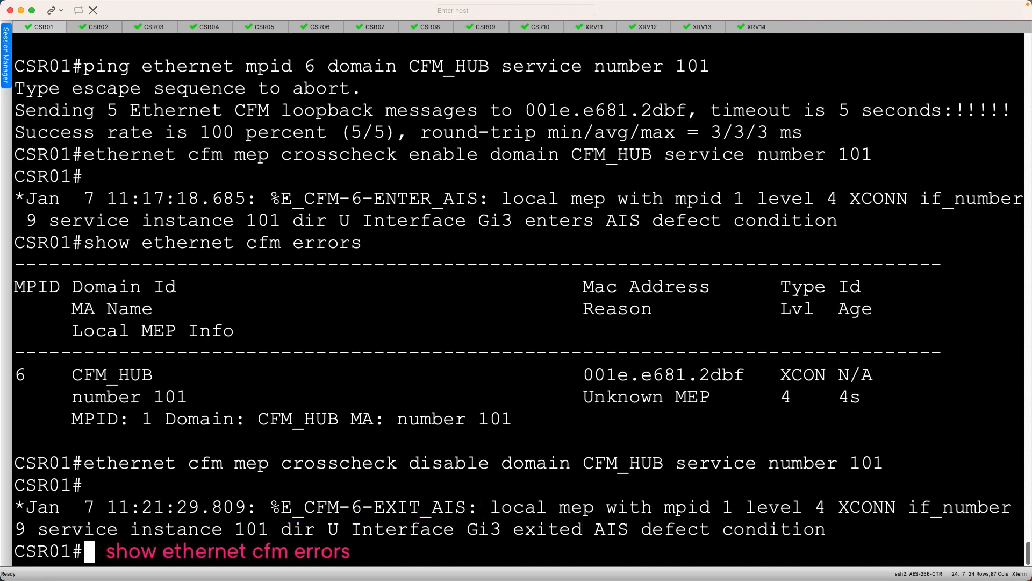